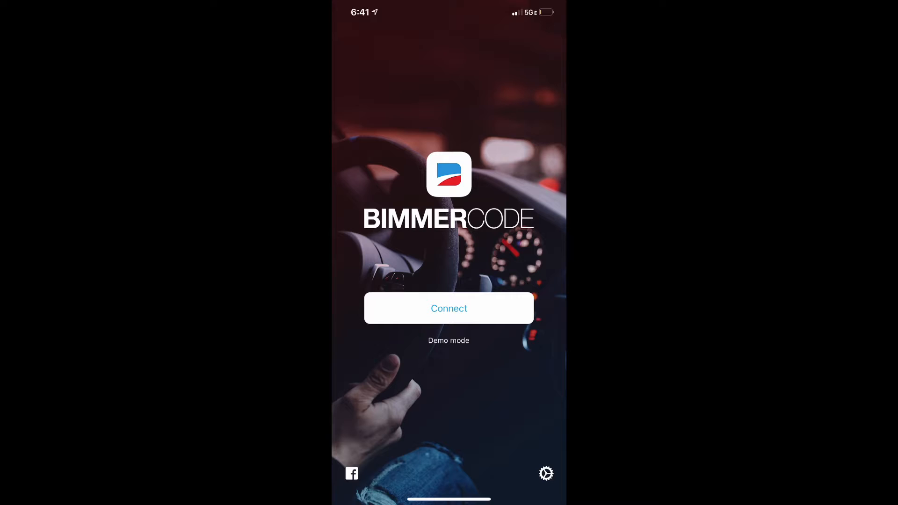
Step: Start a demo session to bring up the vehicle list with BMW 3 Series, M3 checked
click(449, 308)
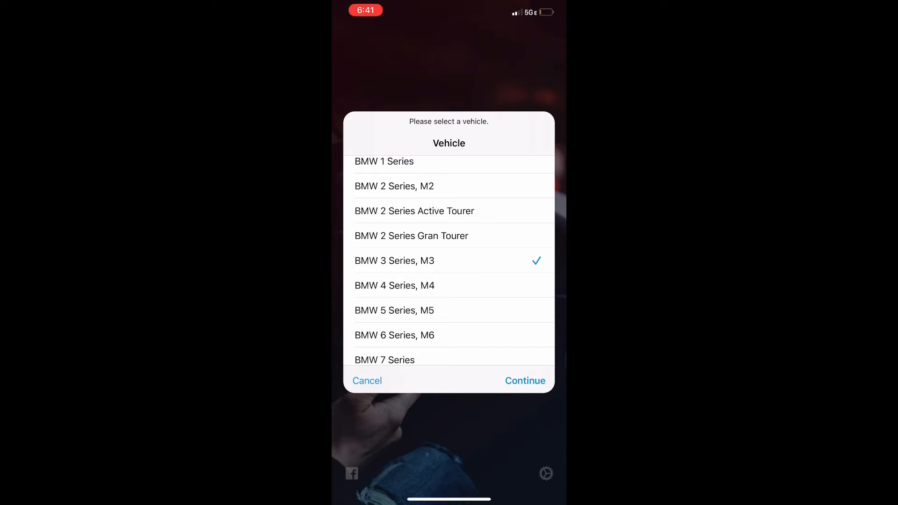
Step: Confirm the M3, open Electronic Transmission Control, and keep Sport Automatic Transmission Active
click(525, 380)
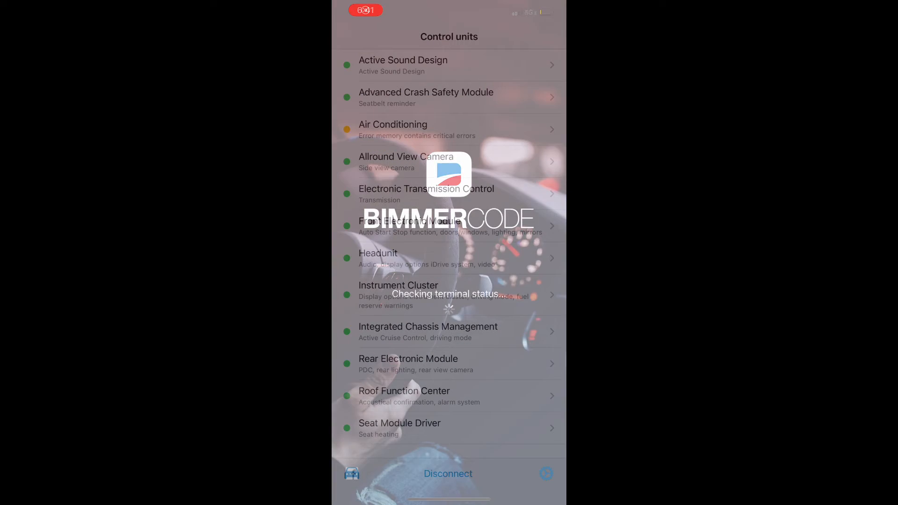
click(426, 194)
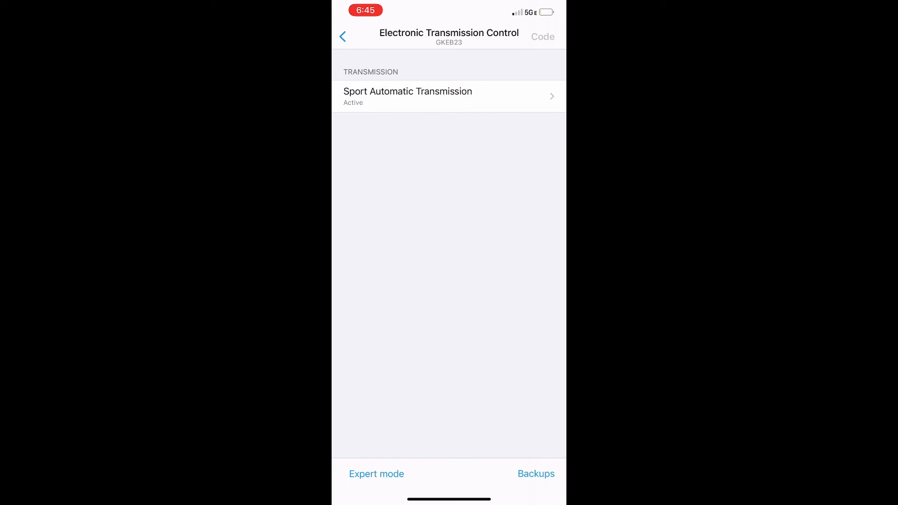
click(408, 96)
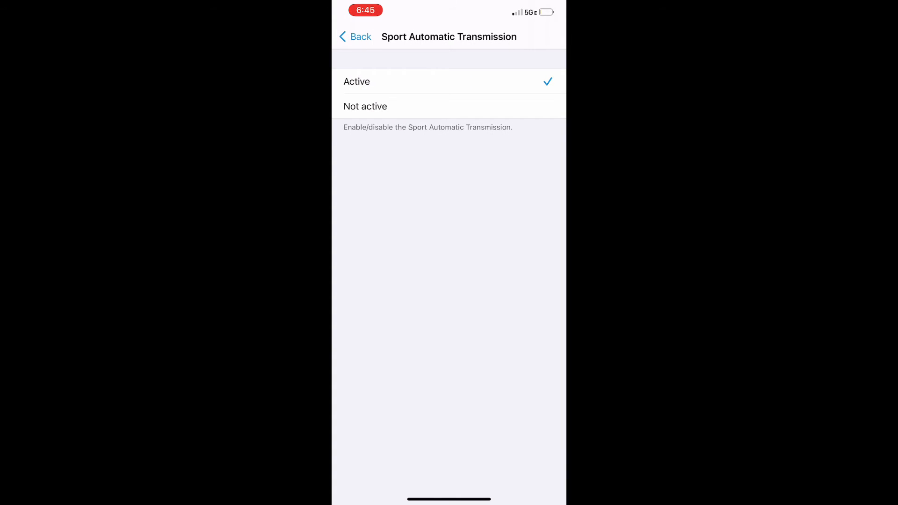
click(355, 36)
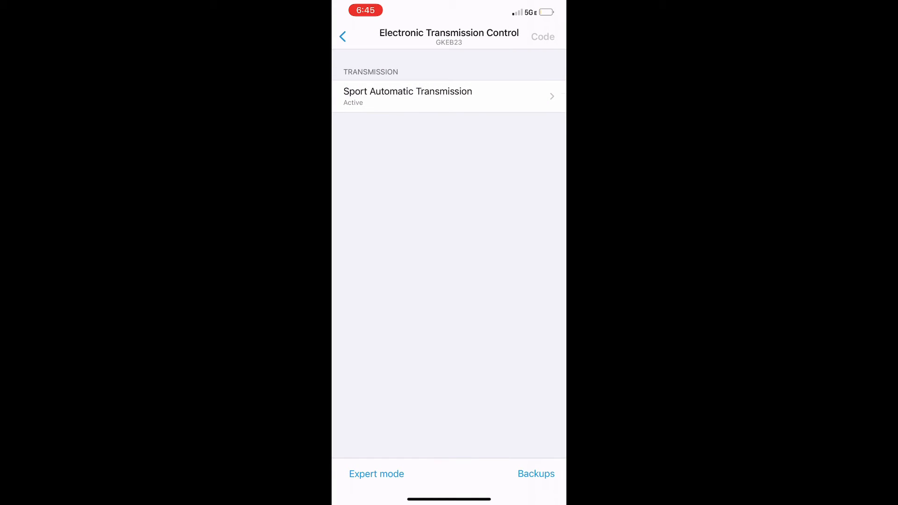